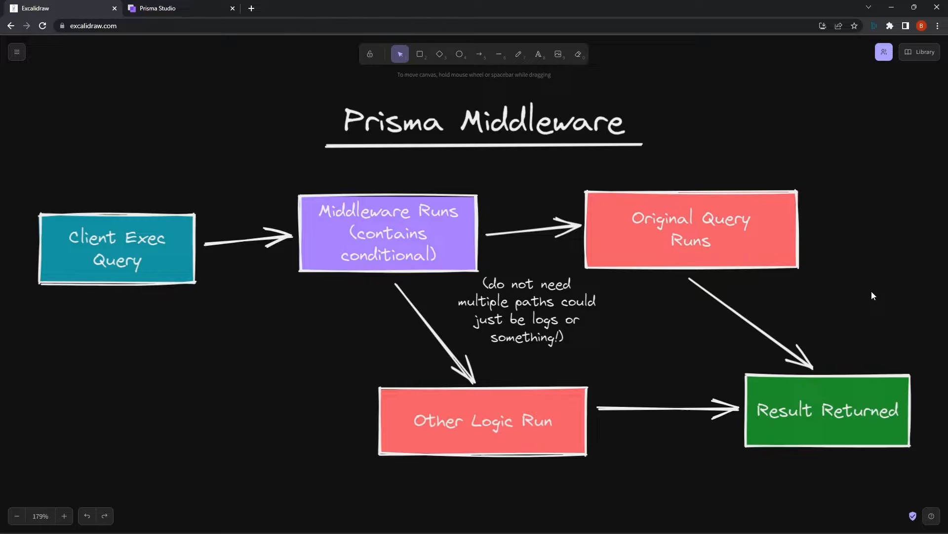
pyautogui.moveTo(332, 344)
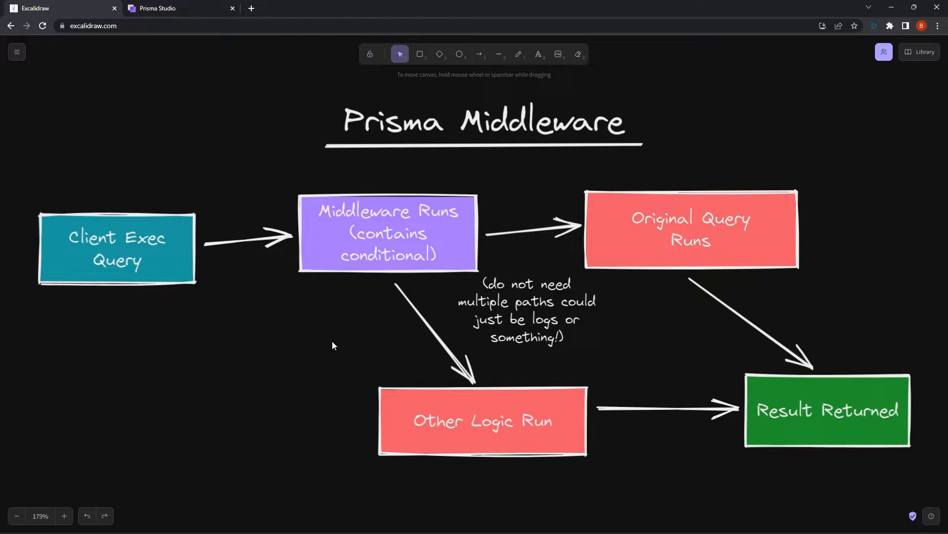
pyautogui.moveTo(153, 259)
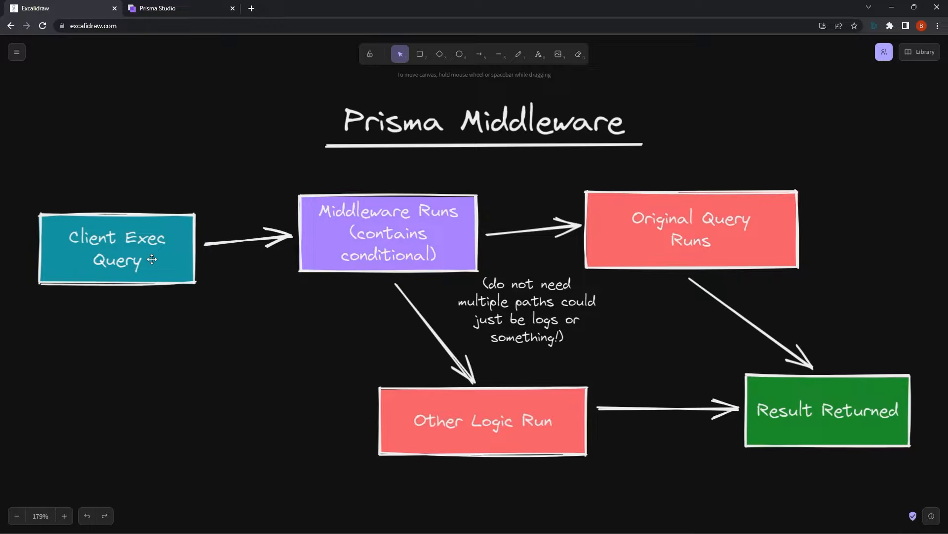
pyautogui.moveTo(312, 352)
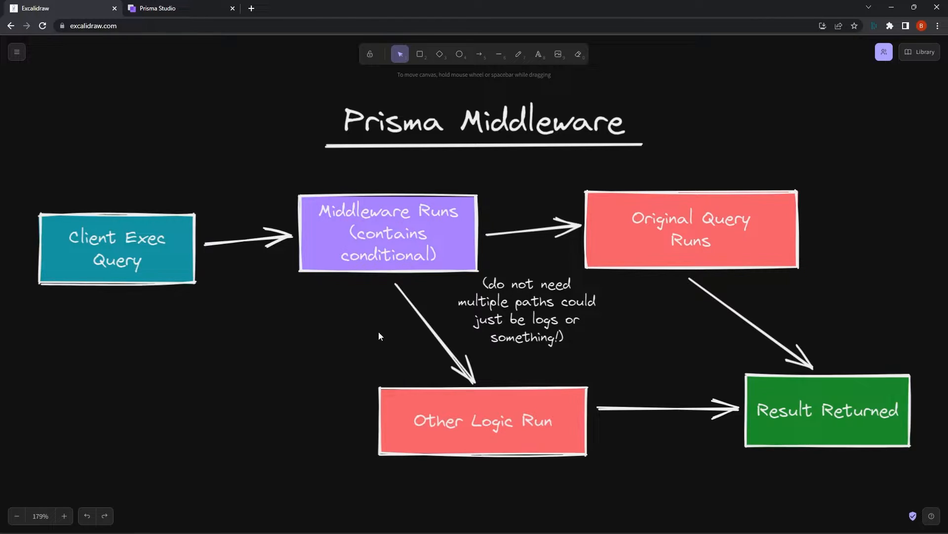
pyautogui.moveTo(675, 313)
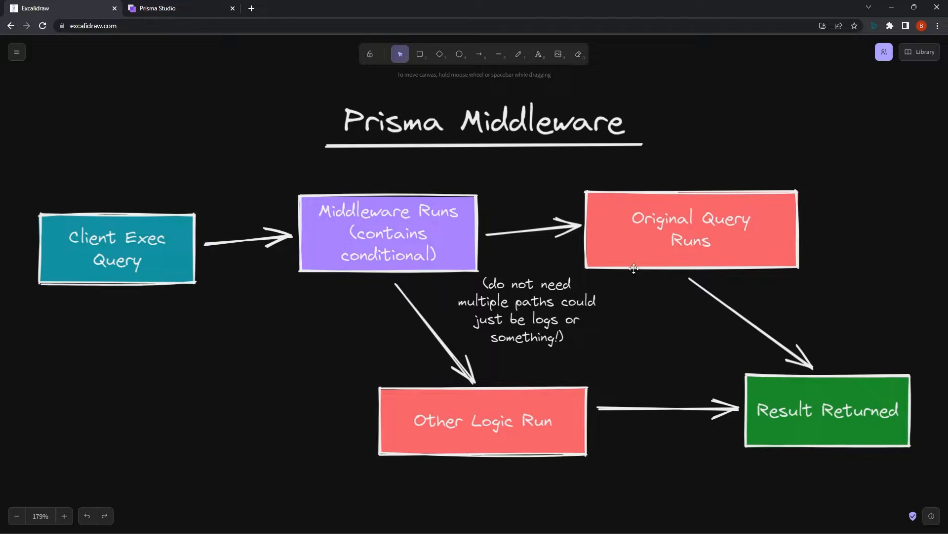
pyautogui.moveTo(638, 336)
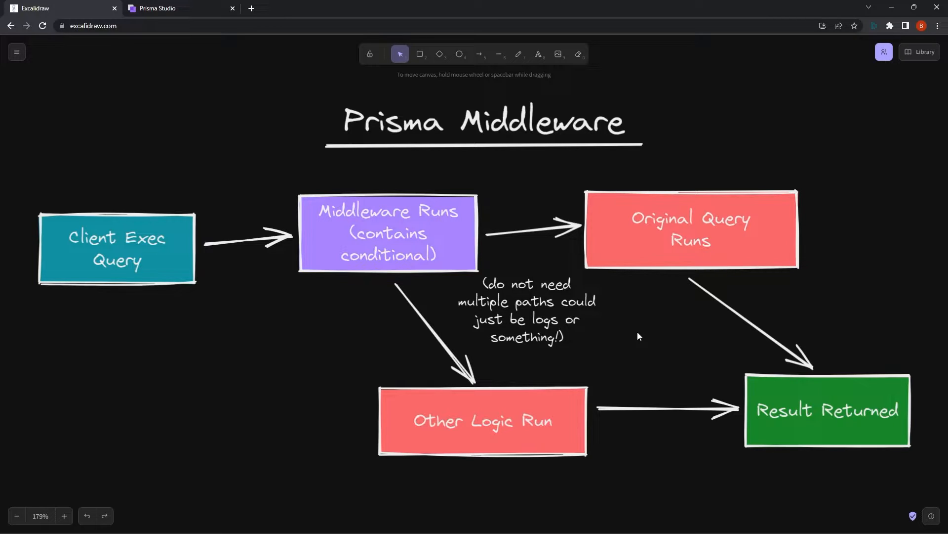
pyautogui.moveTo(619, 310)
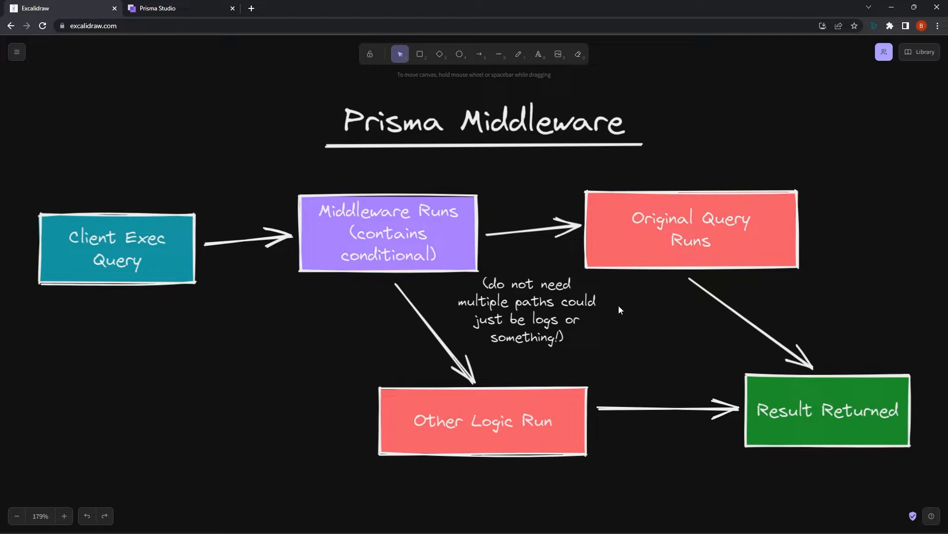
pyautogui.moveTo(411, 225)
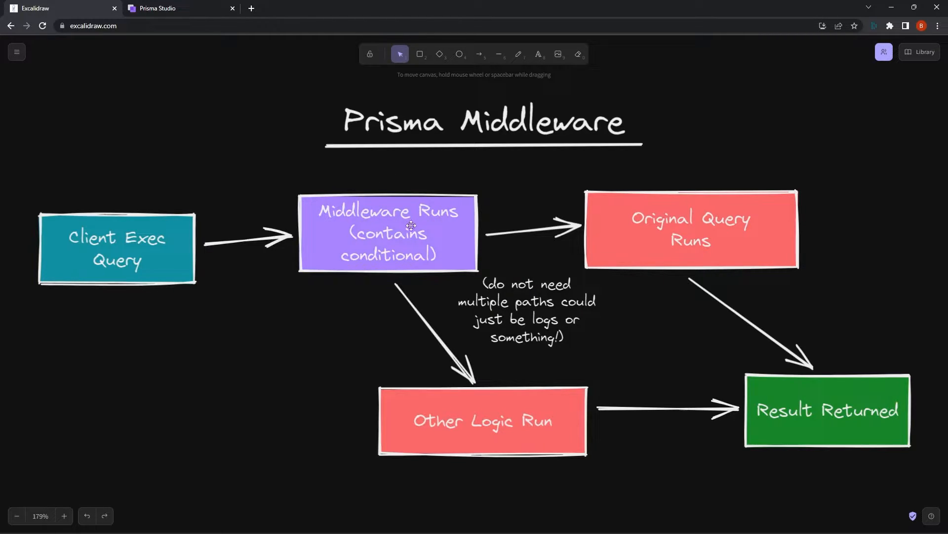
pyautogui.moveTo(700, 243)
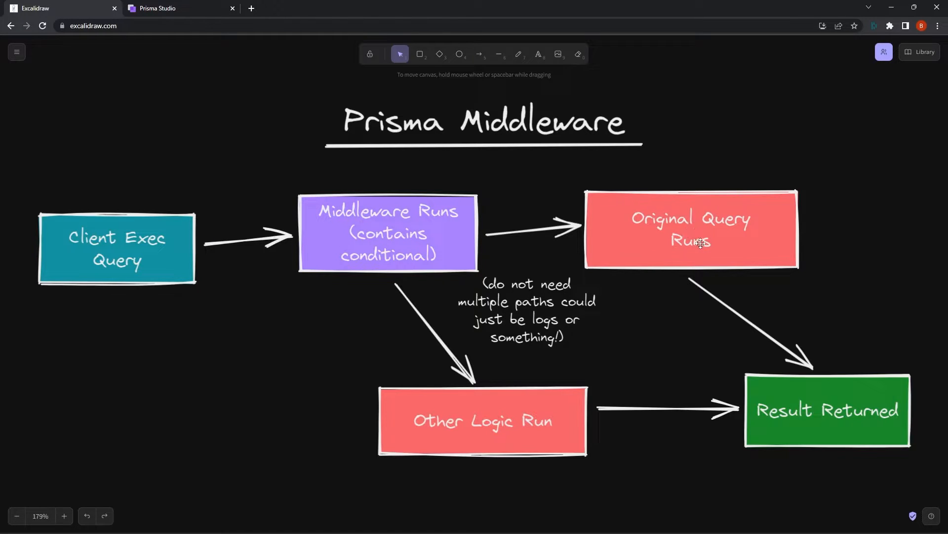
pyautogui.moveTo(914, 348)
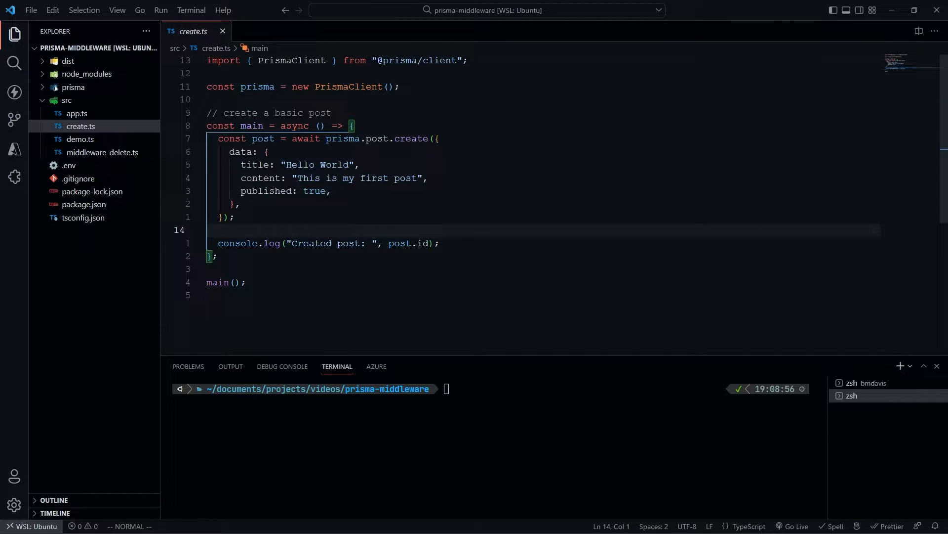
# Step: Check schema.prisma, return to create.ts, then build the project and run dist/create.js
pyautogui.click(73, 86)
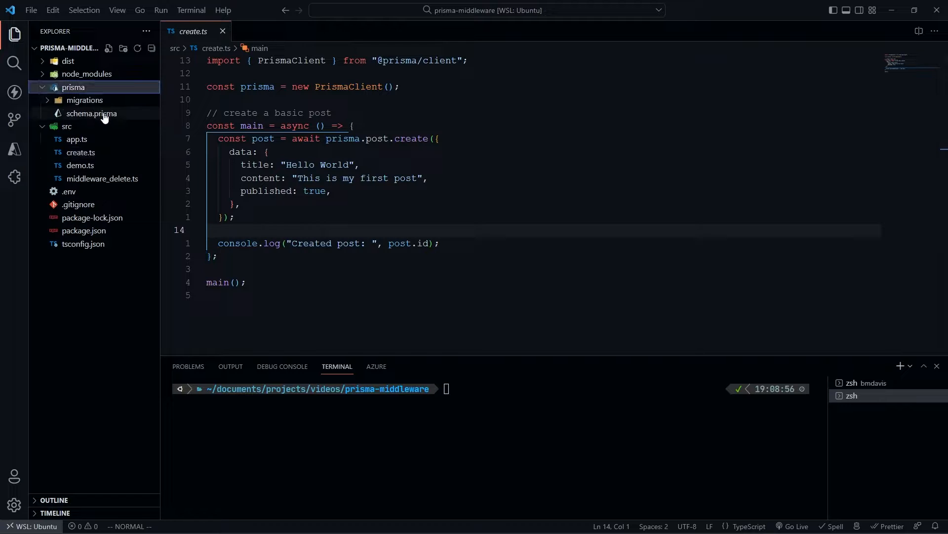
pyautogui.click(92, 113)
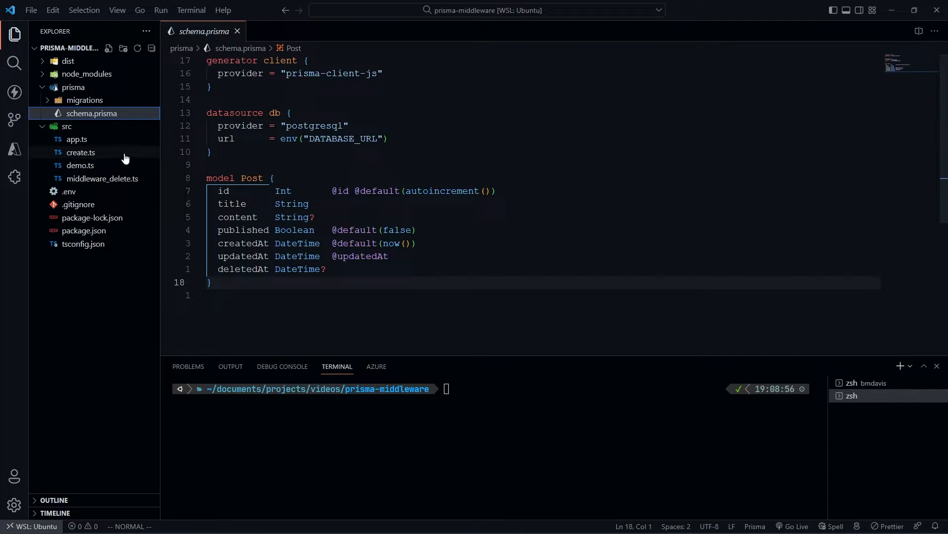
pyautogui.click(81, 151)
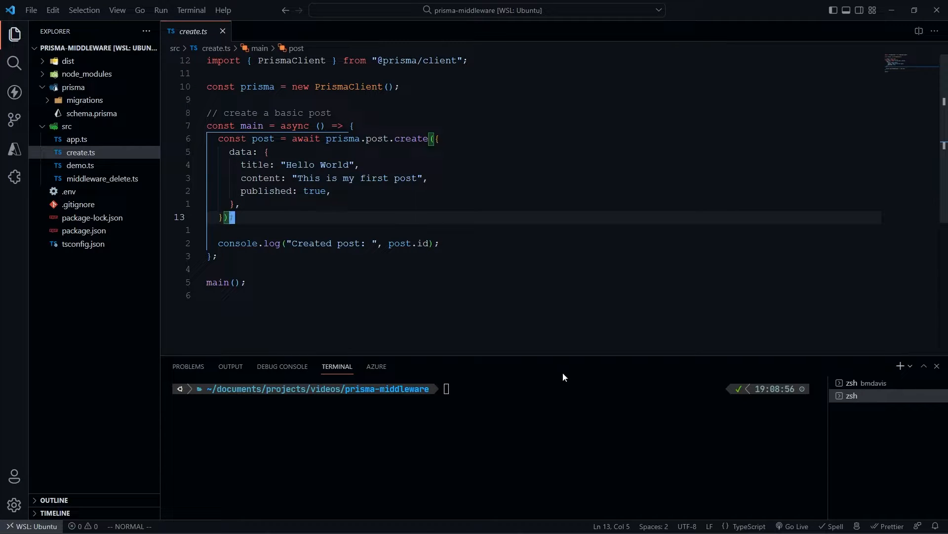
pyautogui.write('np')
pyautogui.write('node dis')
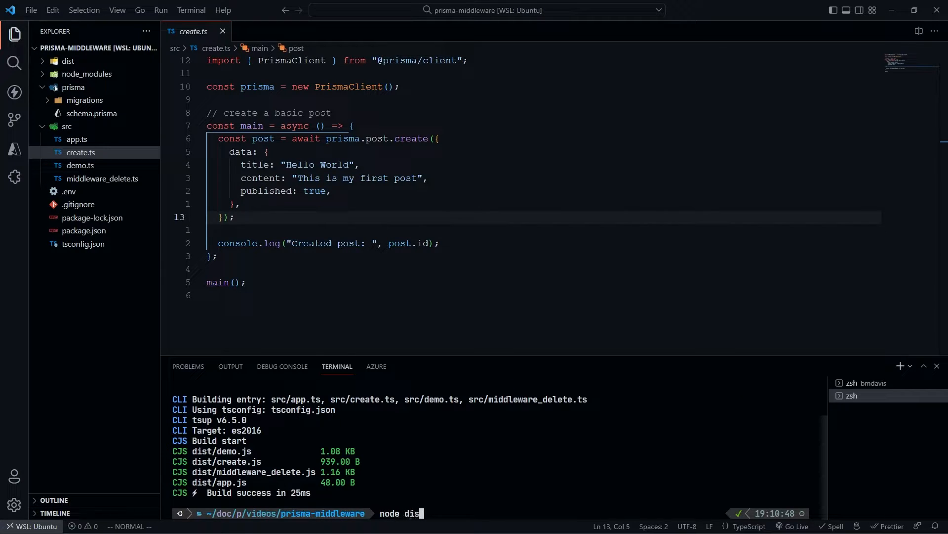
pyautogui.press('Enter')
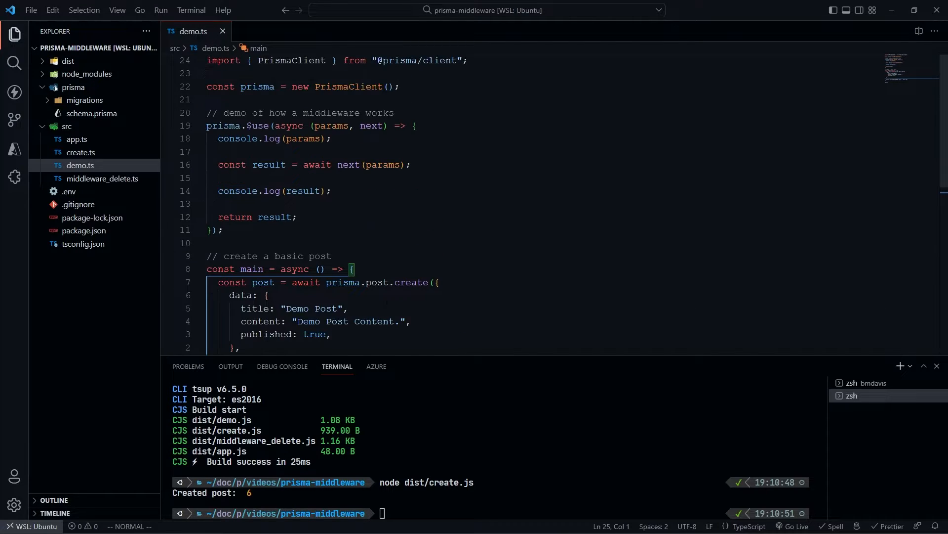
# Step: Run npm run build and dist/demo.js, then scroll demo.ts to its final console.log
pyautogui.write('npm run build')
pyautogui.write('node dist/demo.js')
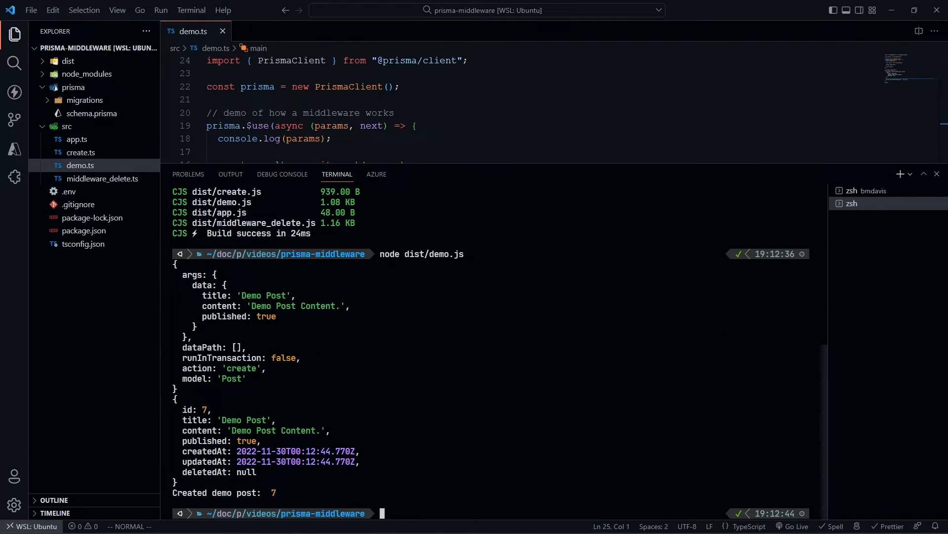
pyautogui.scroll(-3)
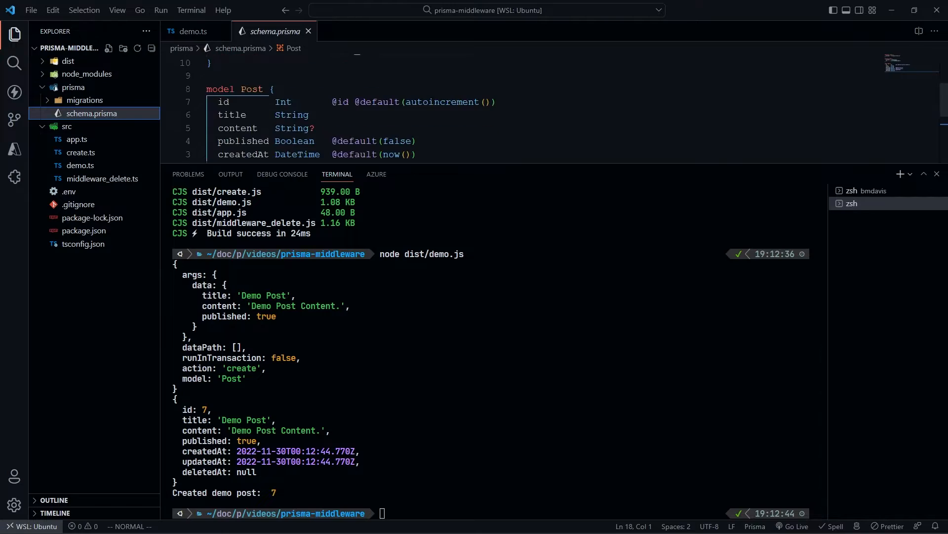
pyautogui.click(194, 31)
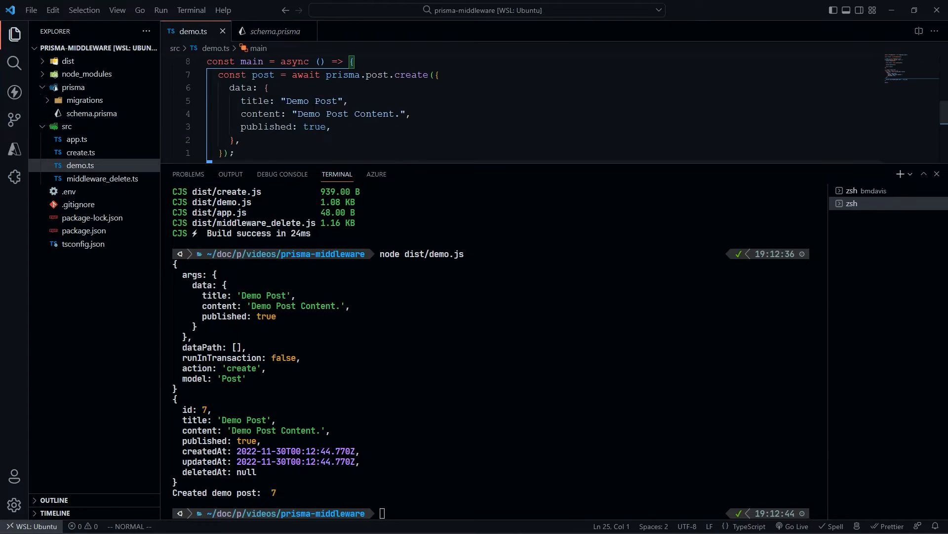
pyautogui.scroll(-3)
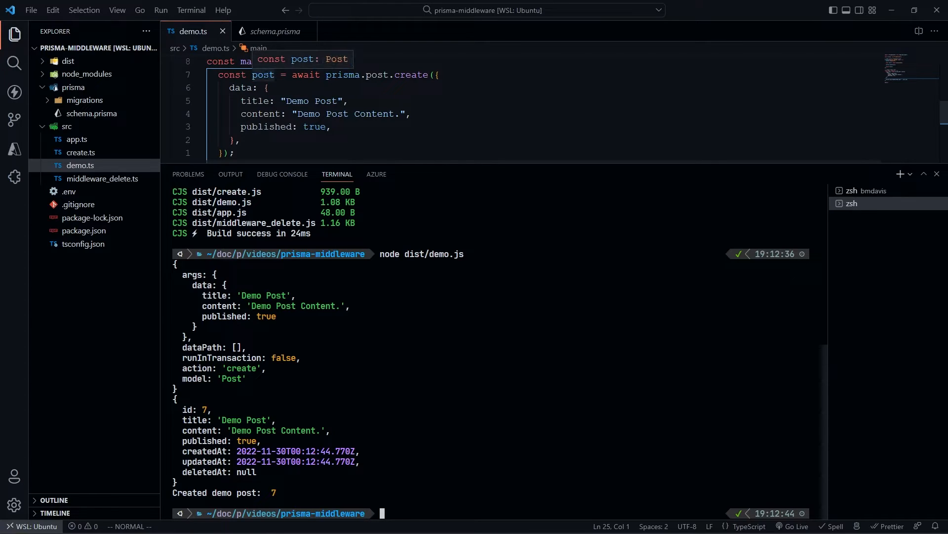
pyautogui.scroll(-3)
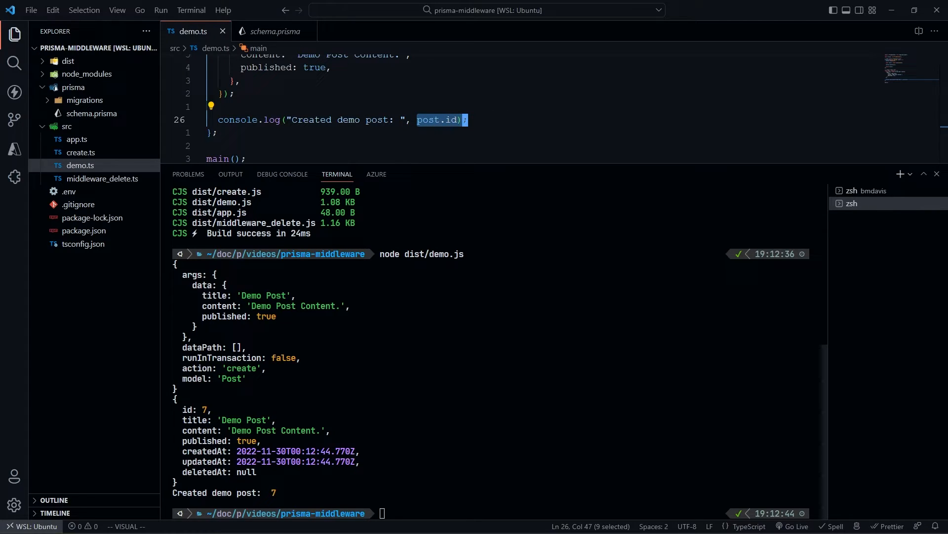
# Step: Return to schema.prisma to view the Post model through deletedAt
pyautogui.click(283, 31)
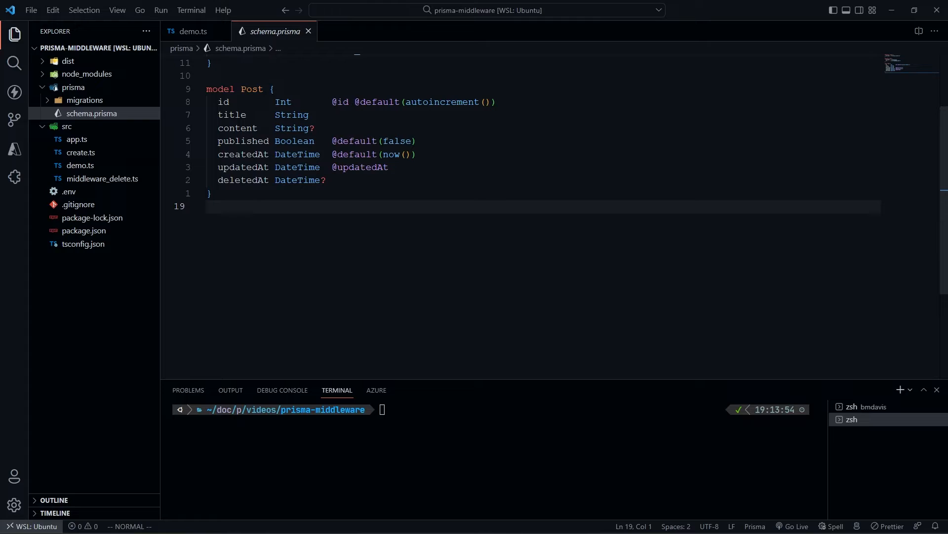
# Step: In middleware_delete.ts, correct 'Pcst' to 'Post' and highlight the published/deletedAt data line
pyautogui.click(102, 178)
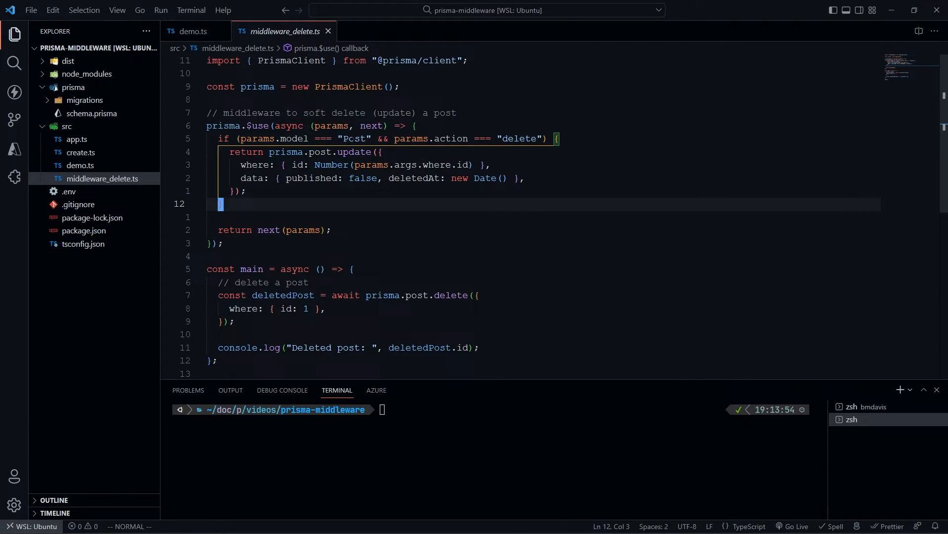
pyautogui.write('Post')
pyautogui.write('}')
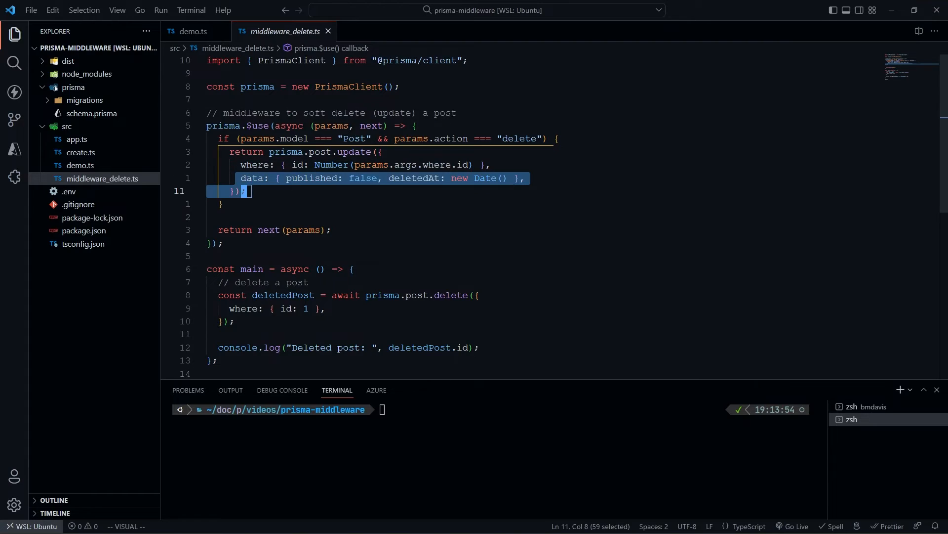
pyautogui.press('Escape')
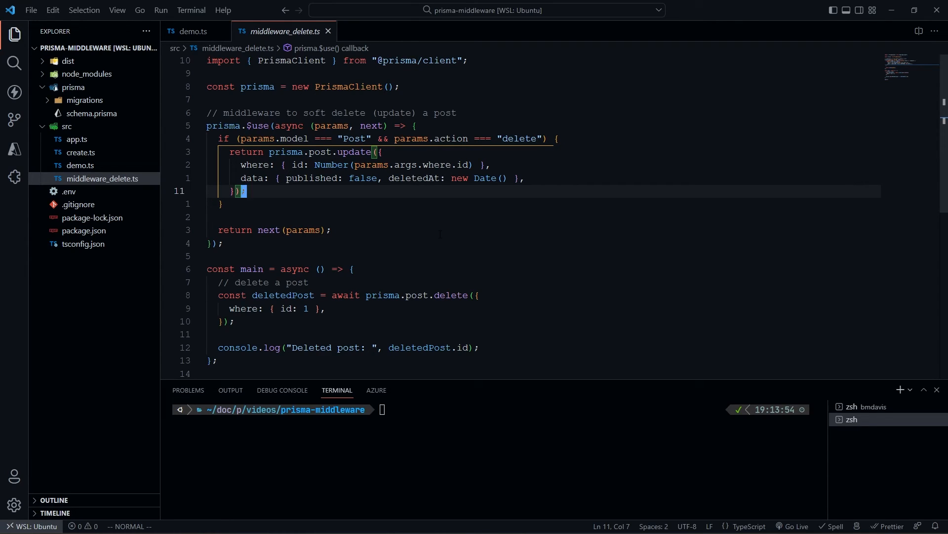
# Step: Run node dist/middleware_delete.js, then launch npx prisma studio
pyautogui.write('node dist/middleware_delete.js')
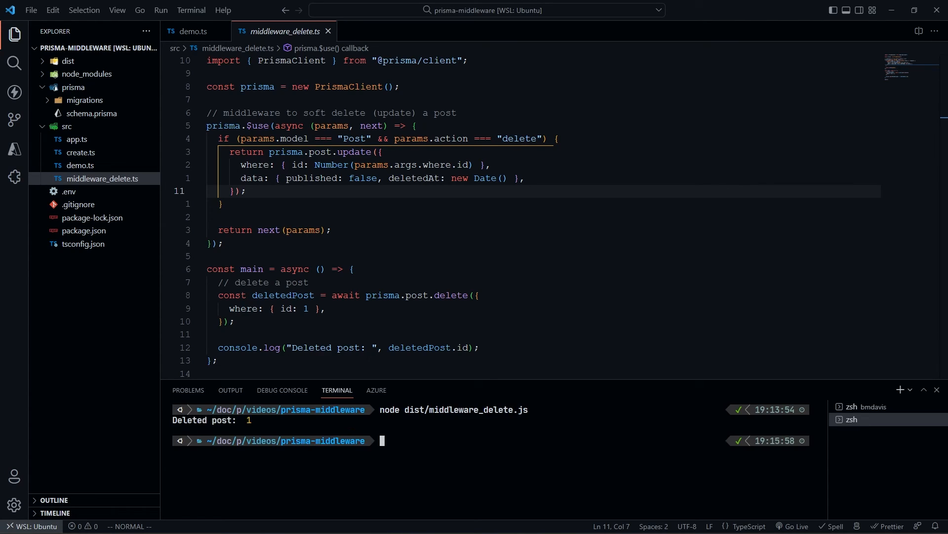
pyautogui.write('npx prisma studio')
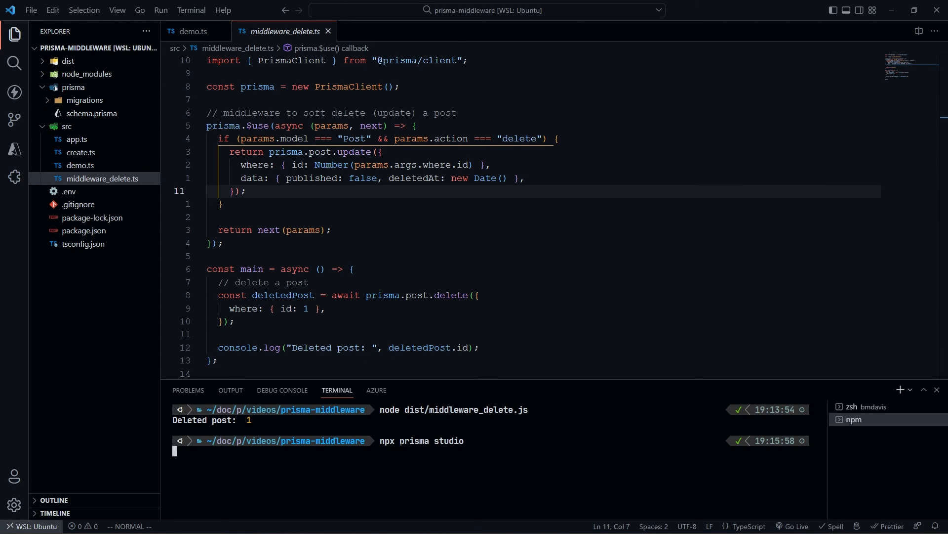